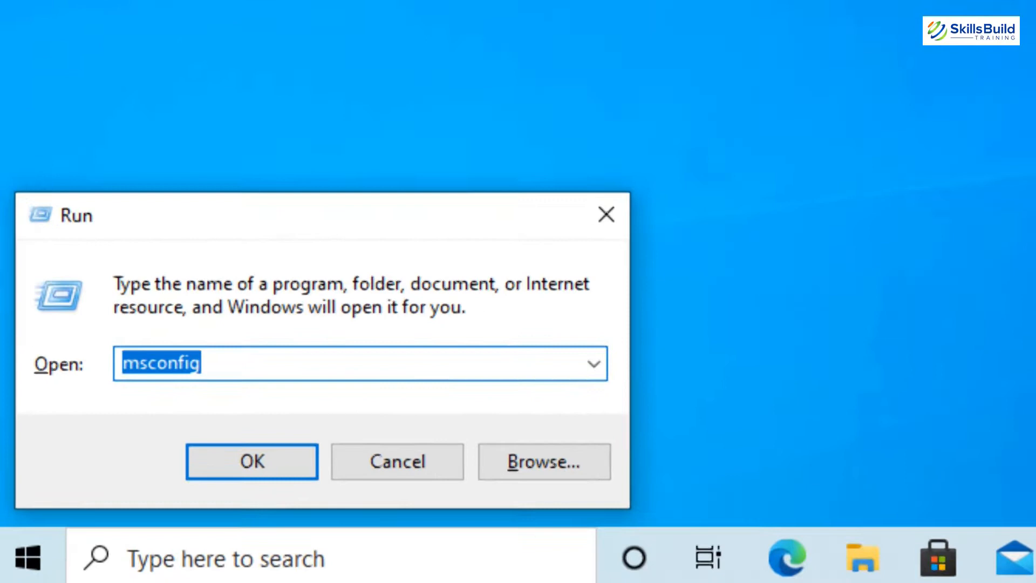
# - Launch tpm.msc from the Run box to check TPM status and specification version
pyautogui.press('Win+r')
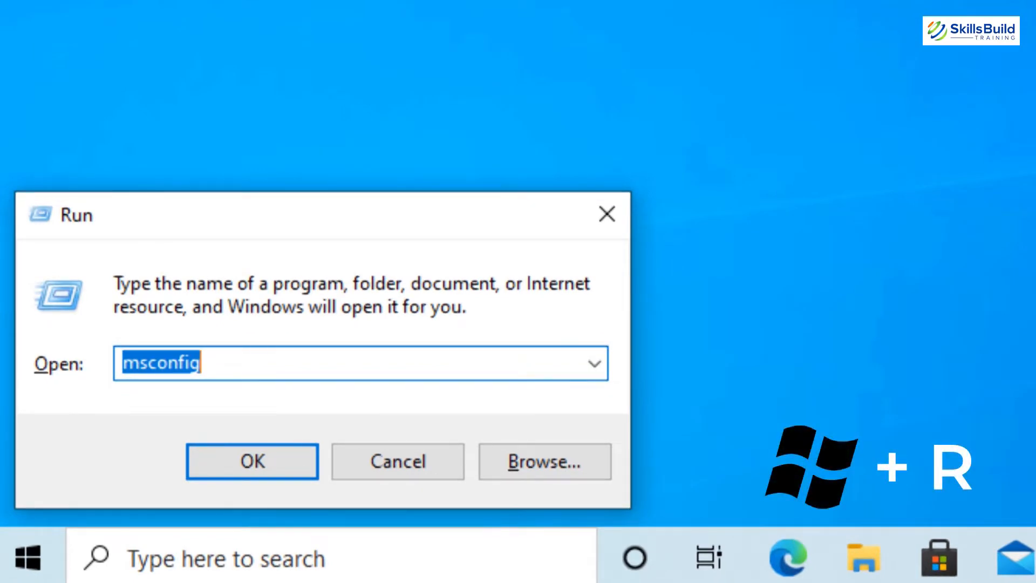
pyautogui.write('tpm')
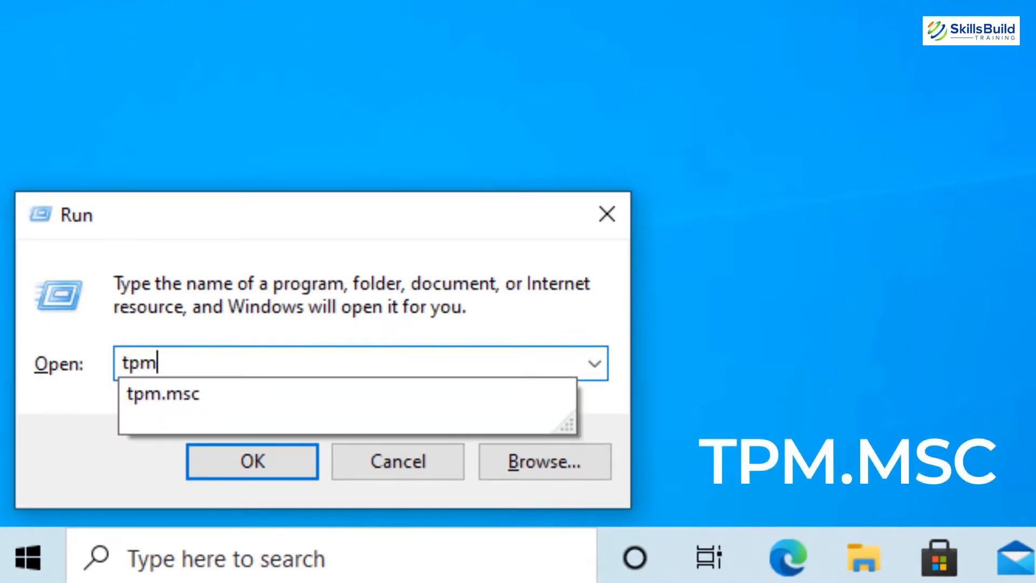
pyautogui.click(252, 461)
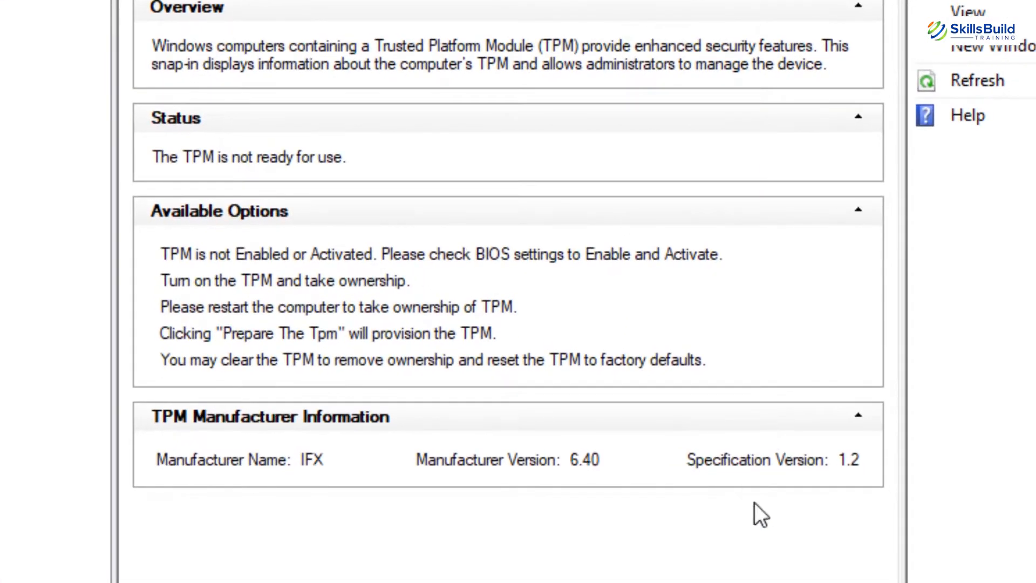
pyautogui.moveTo(933, 460)
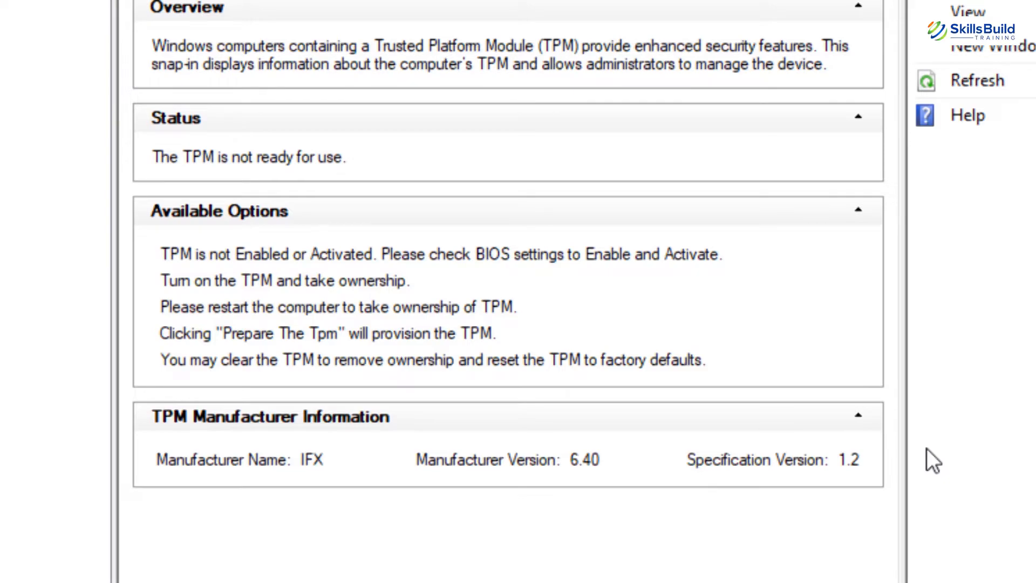
pyautogui.moveTo(830, 349)
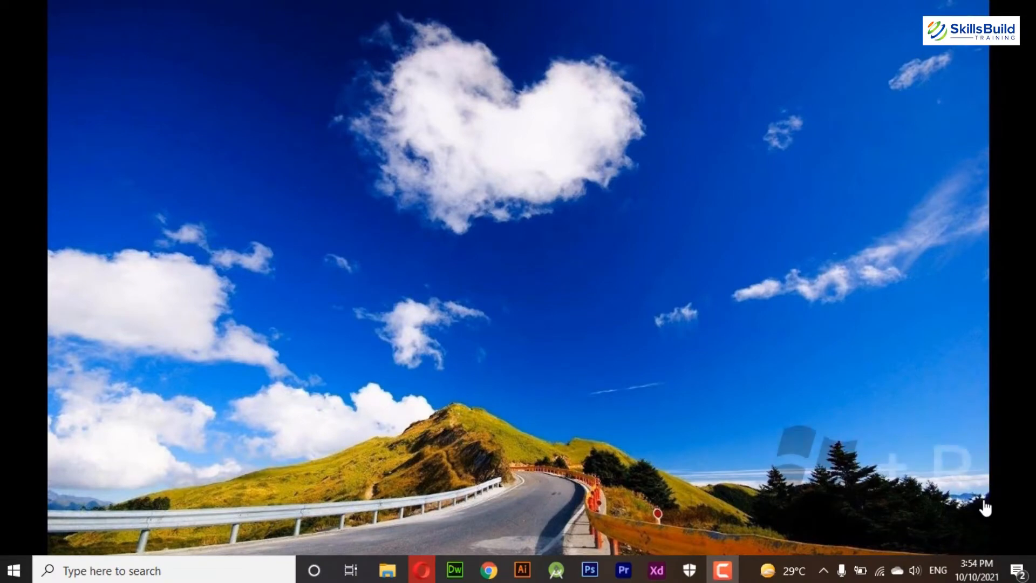
# - Launch regedit from the Run box to bring up Registry Editor
pyautogui.press('Win+r')
pyautogui.write('regedi')
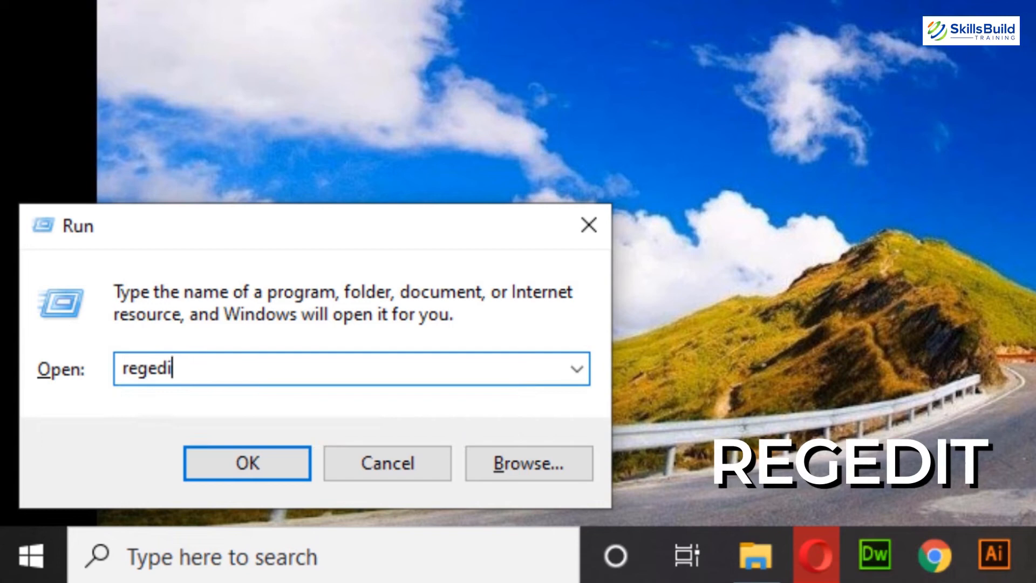
pyautogui.write('t')
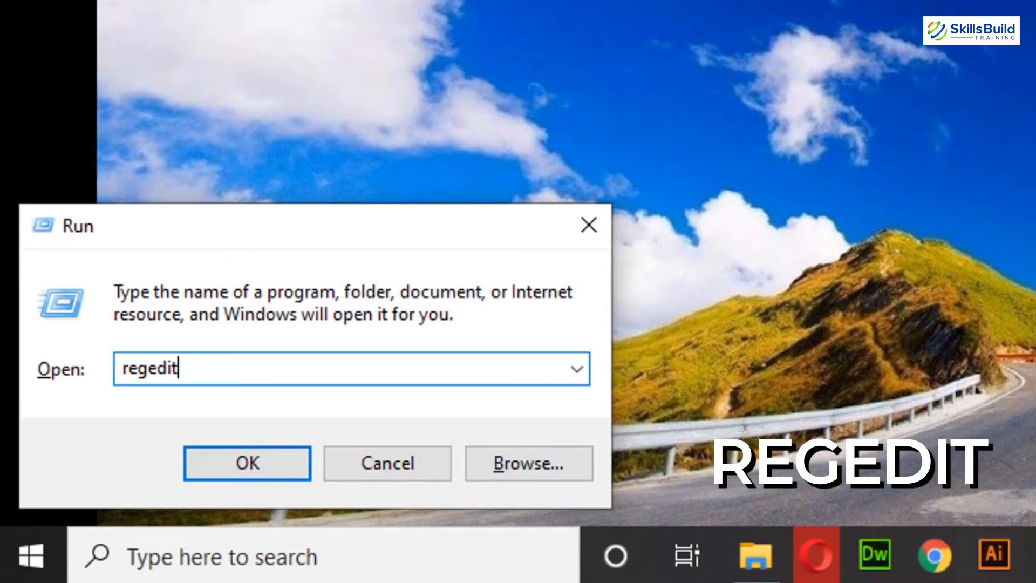
pyautogui.click(247, 463)
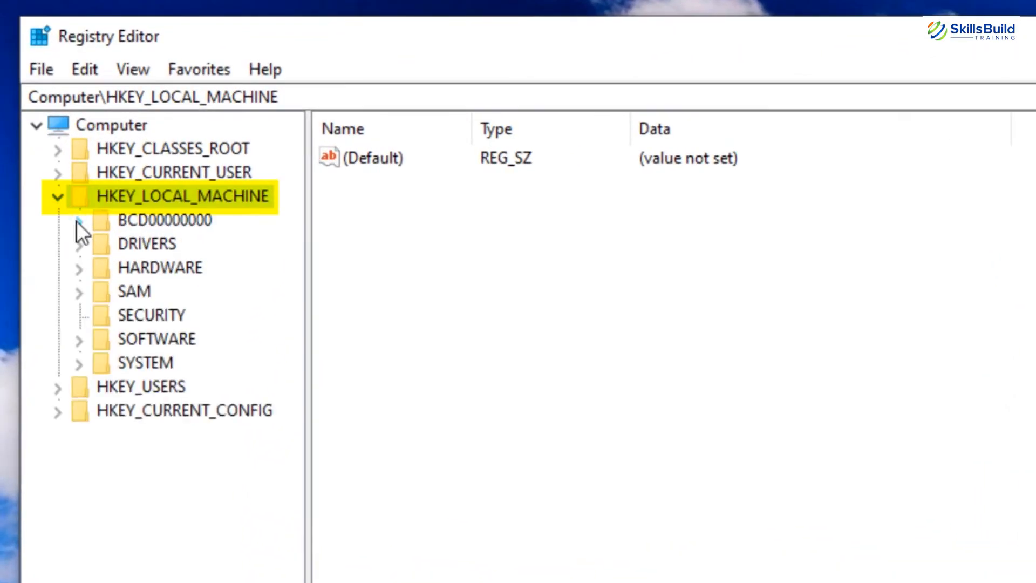
# - Add DWORD AllowUpgradesWithUnsupportedTPMOrCPU under HKLM\SYSTEM\Setup\MoSetup and edit its data
pyautogui.click(79, 362)
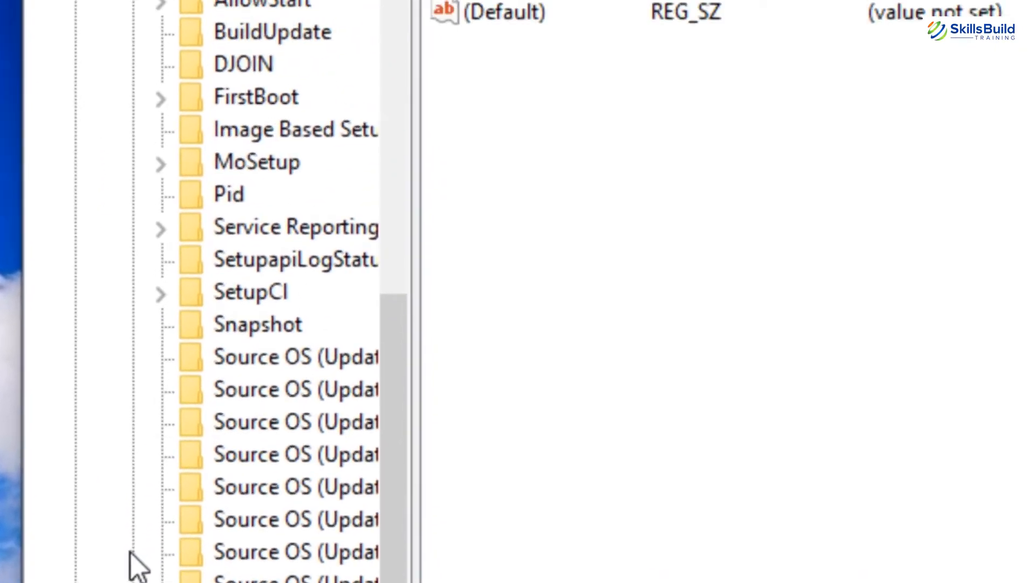
pyautogui.click(257, 161)
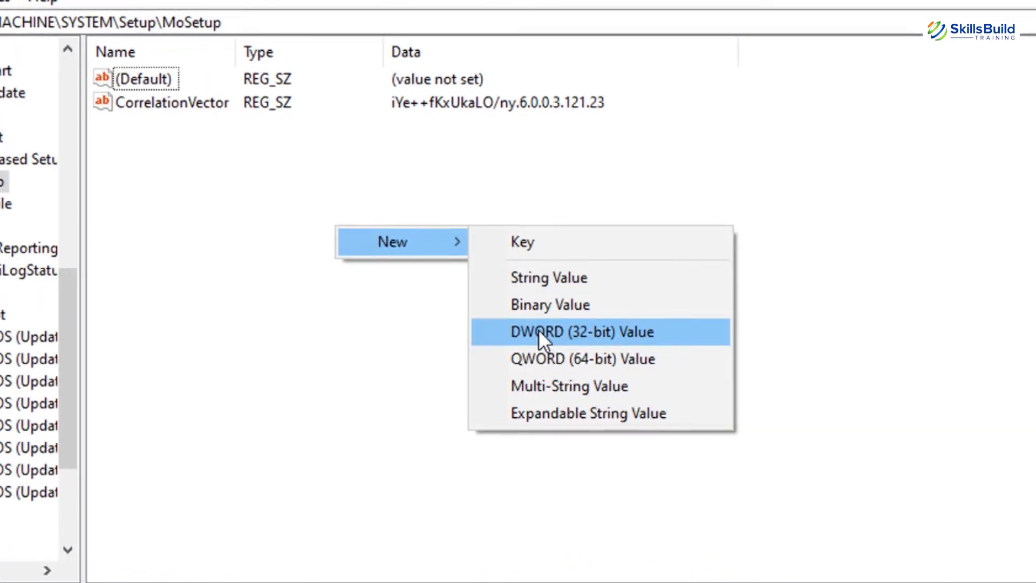
pyautogui.click(584, 332)
pyautogui.write('AllowUpgradesWithUnsupportedTPM')
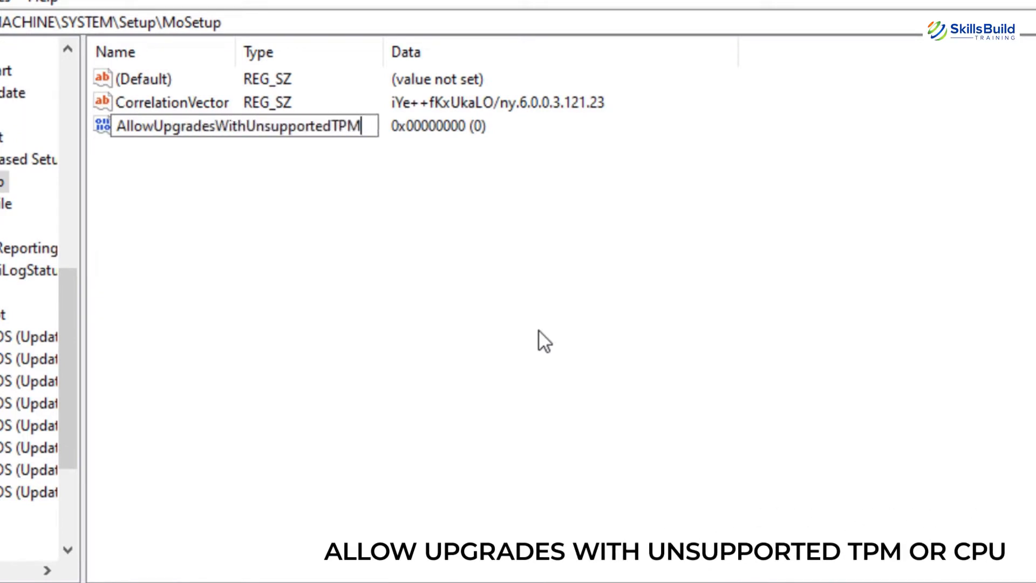
pyautogui.rightClick(277, 155)
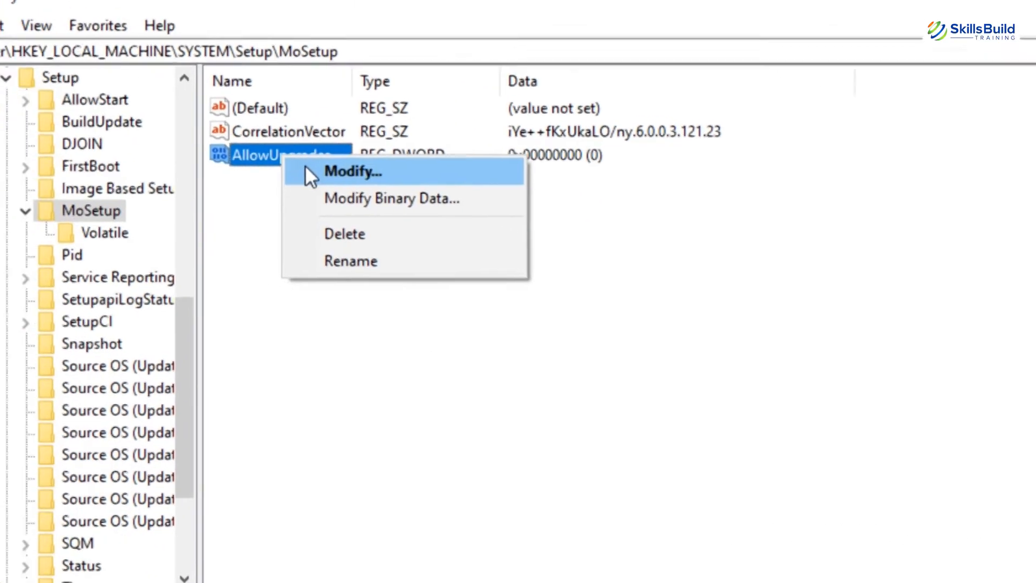
pyautogui.click(354, 171)
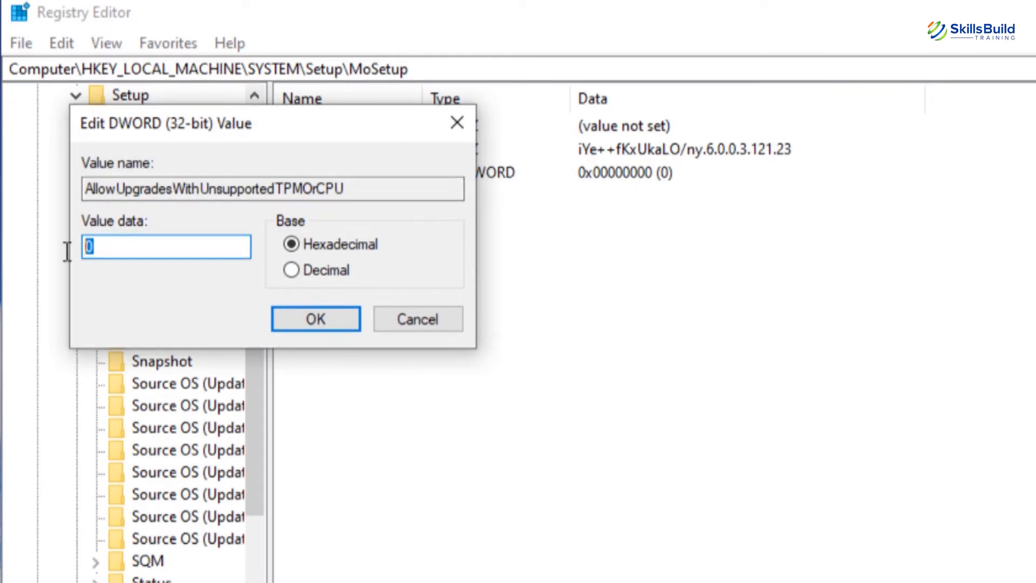
pyautogui.click(315, 318)
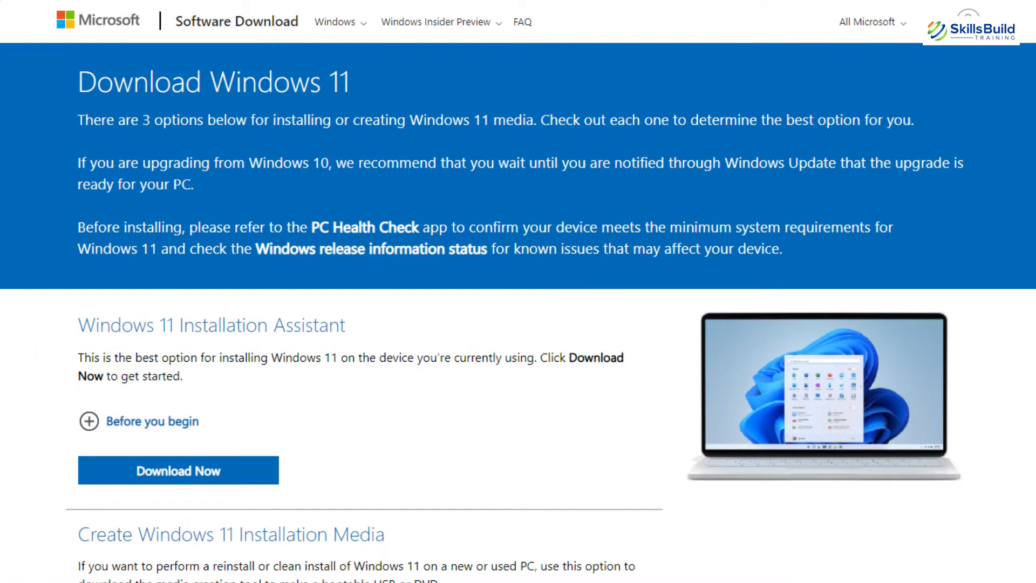
pyautogui.scroll(-3)
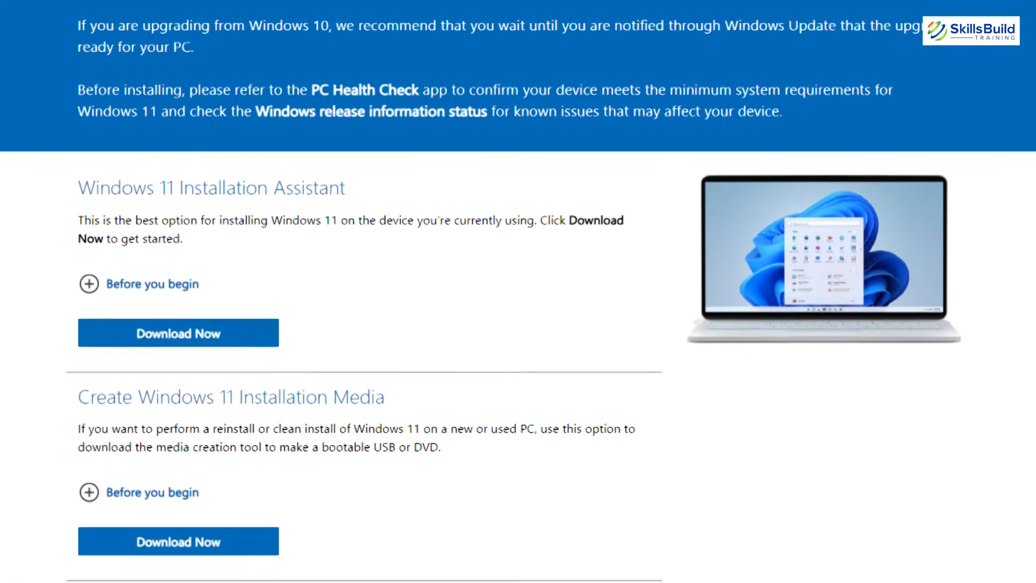
pyautogui.scroll(-3)
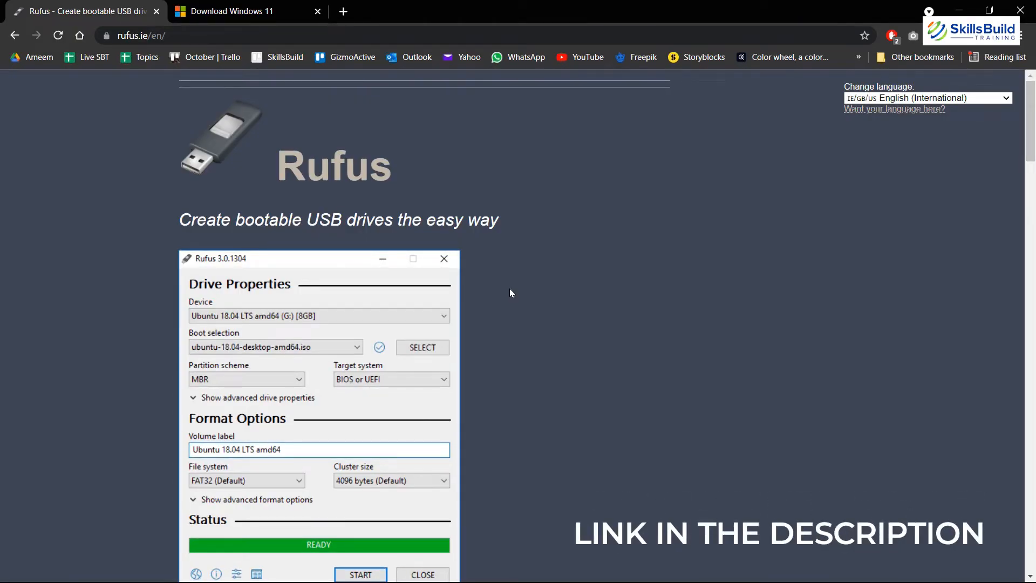
# - Download rufus-3.15.exe from the Download section of rufus.ie
pyautogui.scroll(-3)
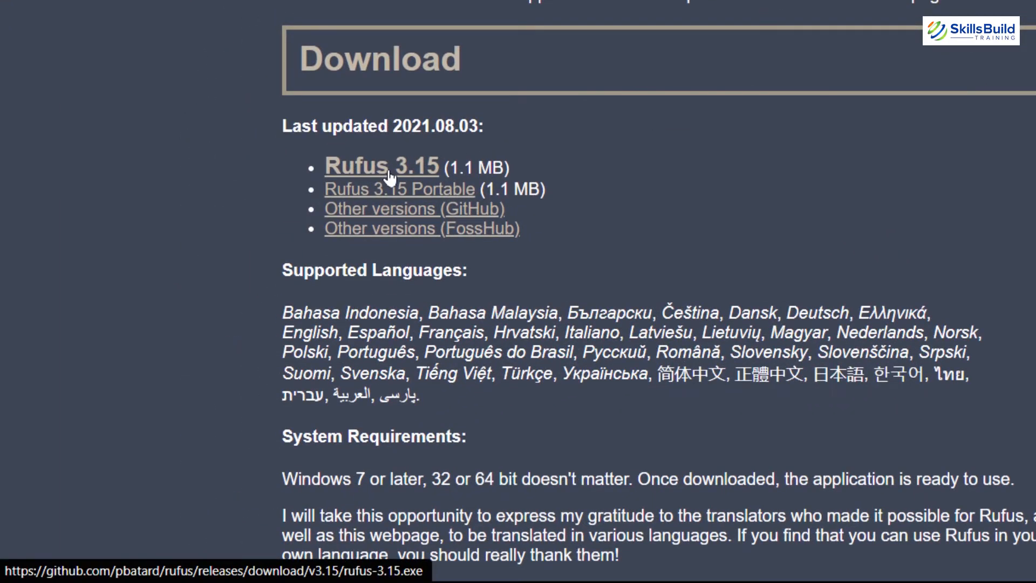
pyautogui.click(382, 165)
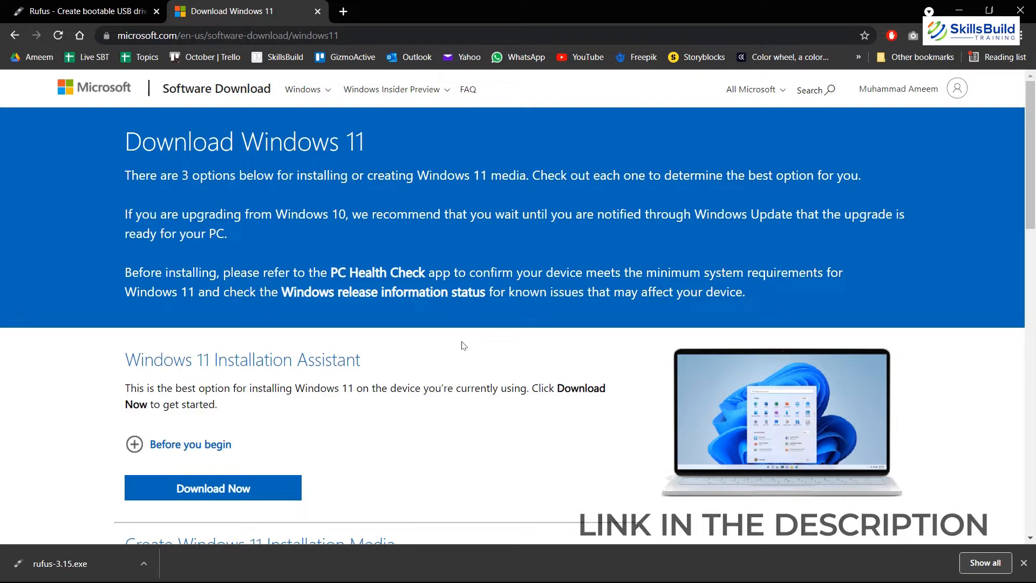
# - Select Windows 11 disk image in English and start the 64-bit download
pyautogui.scroll(-3)
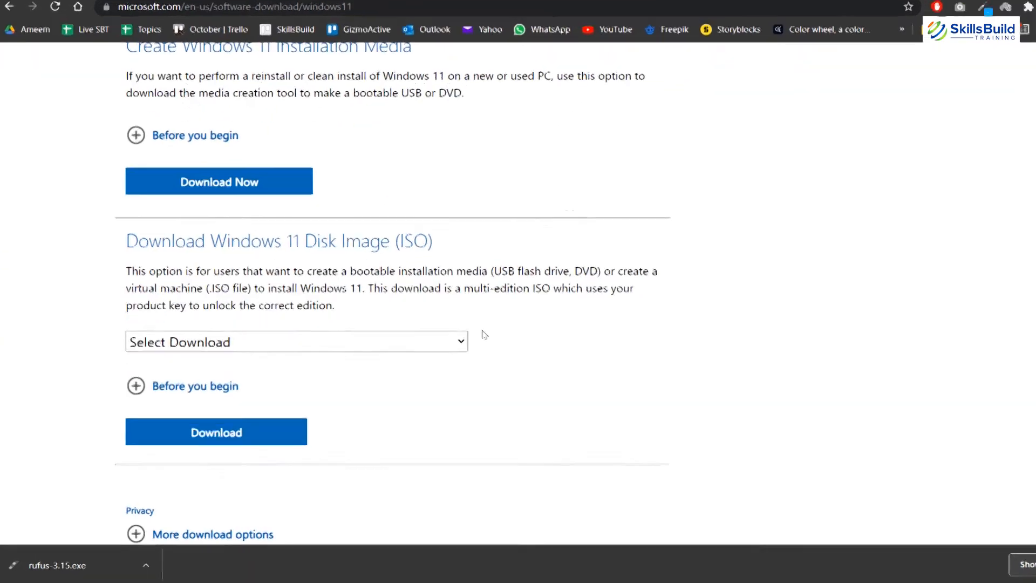
pyautogui.click(295, 342)
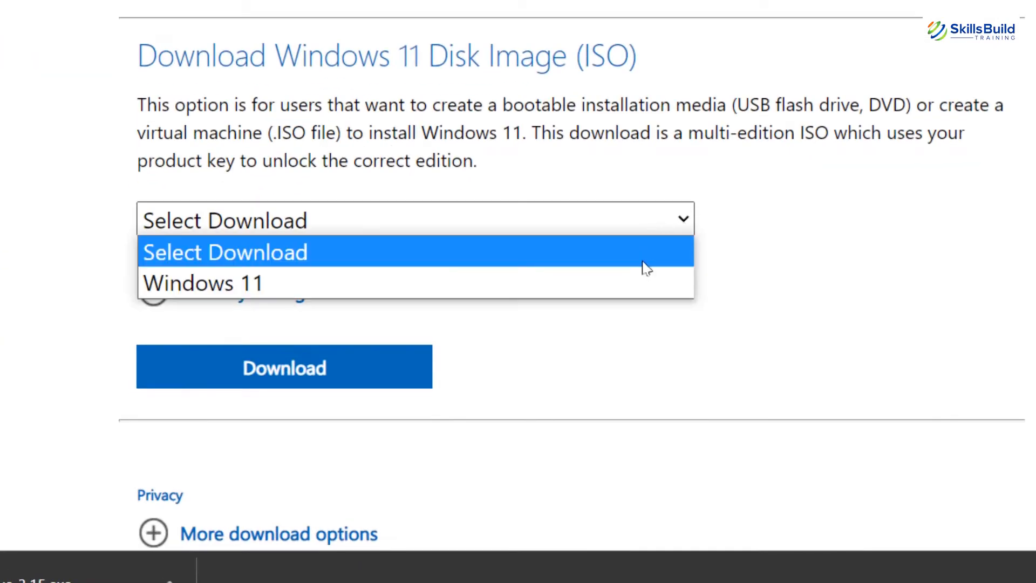
pyautogui.click(203, 283)
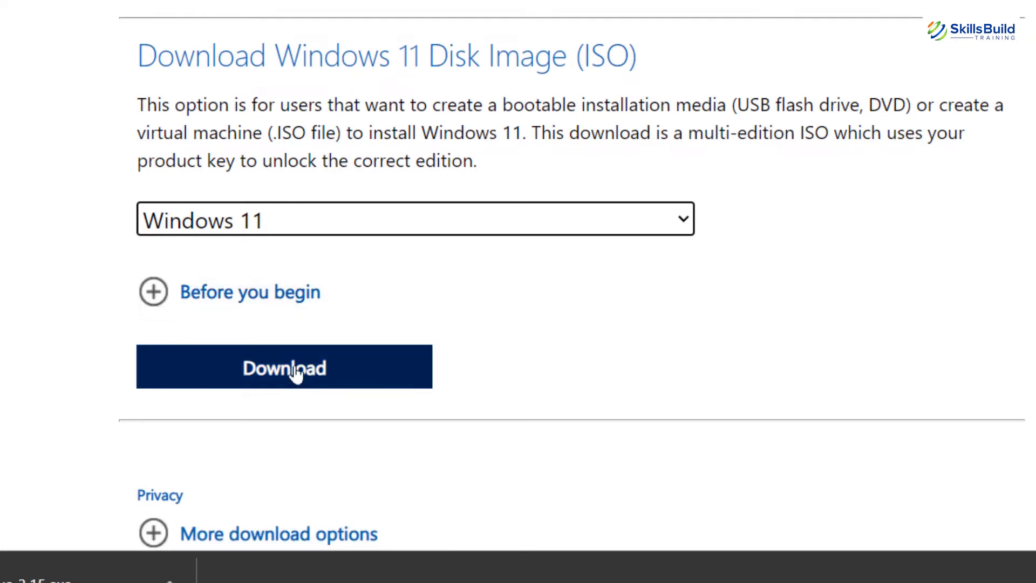
pyautogui.click(283, 367)
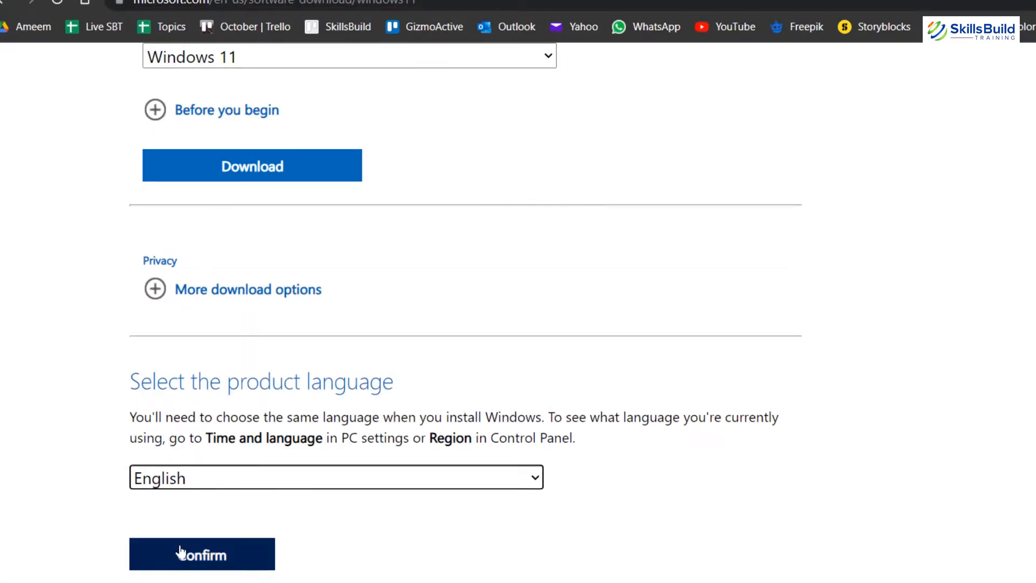
pyautogui.click(201, 554)
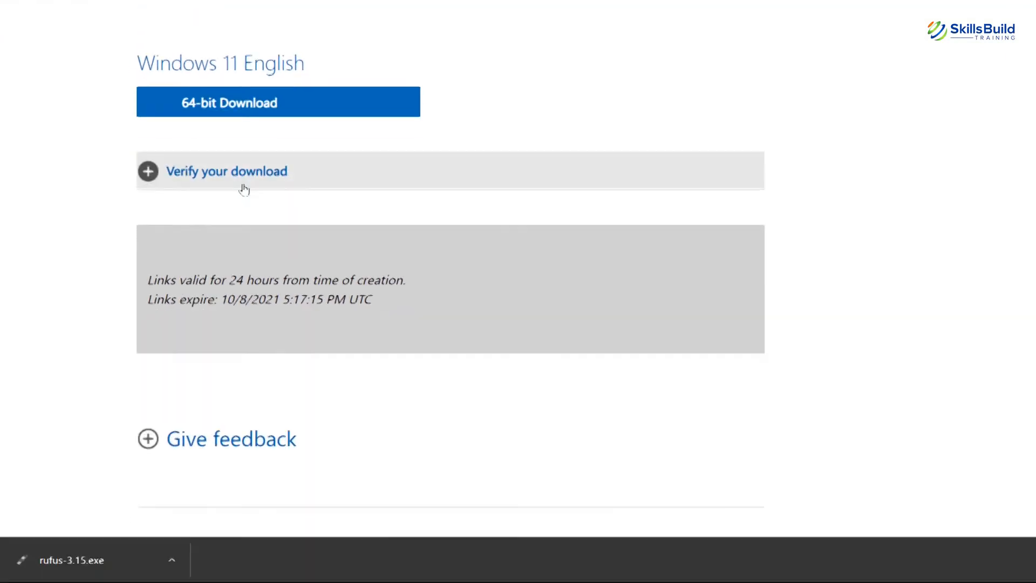
pyautogui.click(277, 102)
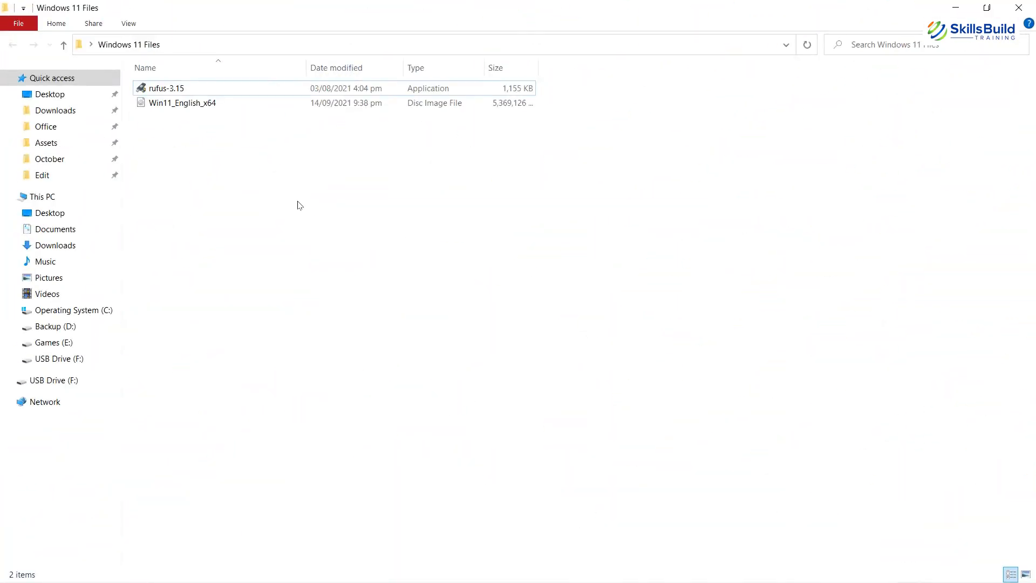
pyautogui.moveTo(589, 341)
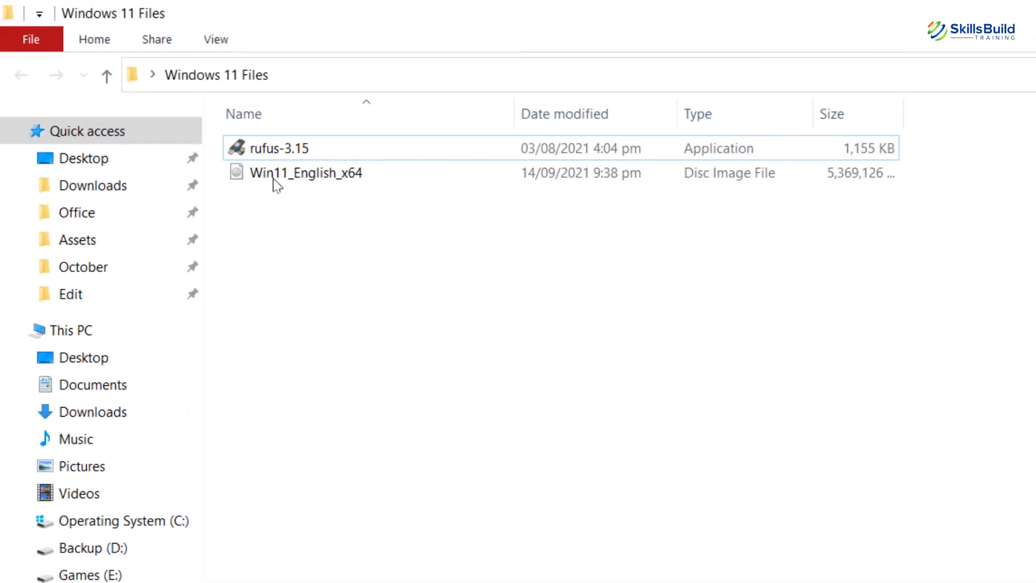
# - Launch rufus-3.15 from the Windows 11 Files folder
pyautogui.doubleClick(279, 147)
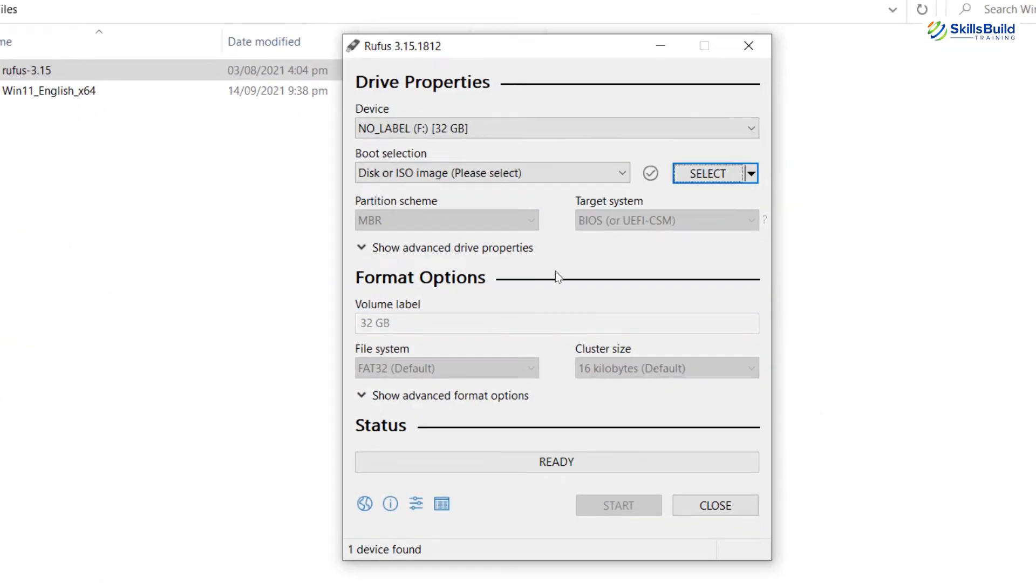
pyautogui.moveTo(552, 129)
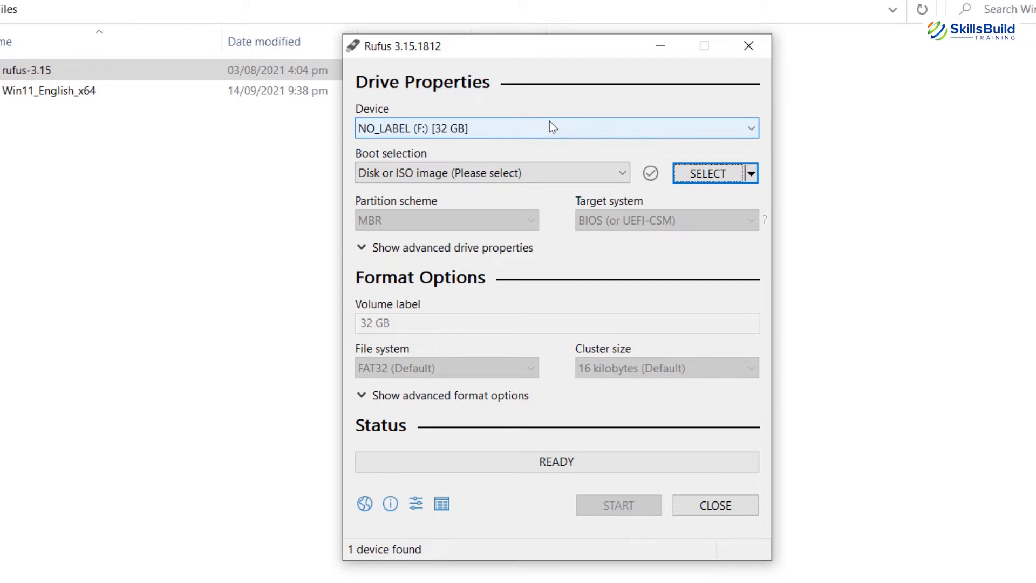
# - Load Win11_English_x64.iso into Rufus and start writing, accepting the drive erase
pyautogui.click(706, 172)
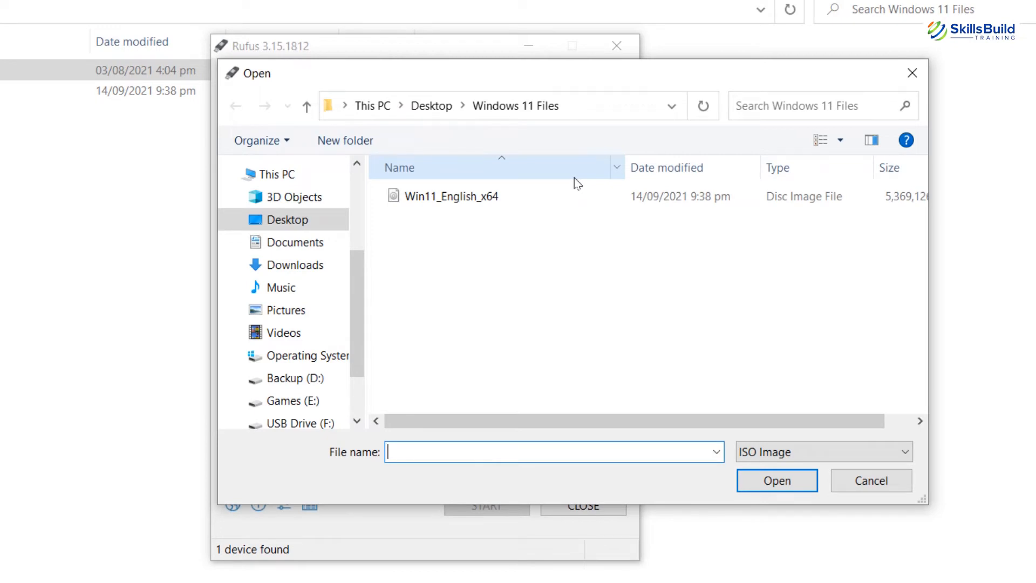
pyautogui.click(452, 196)
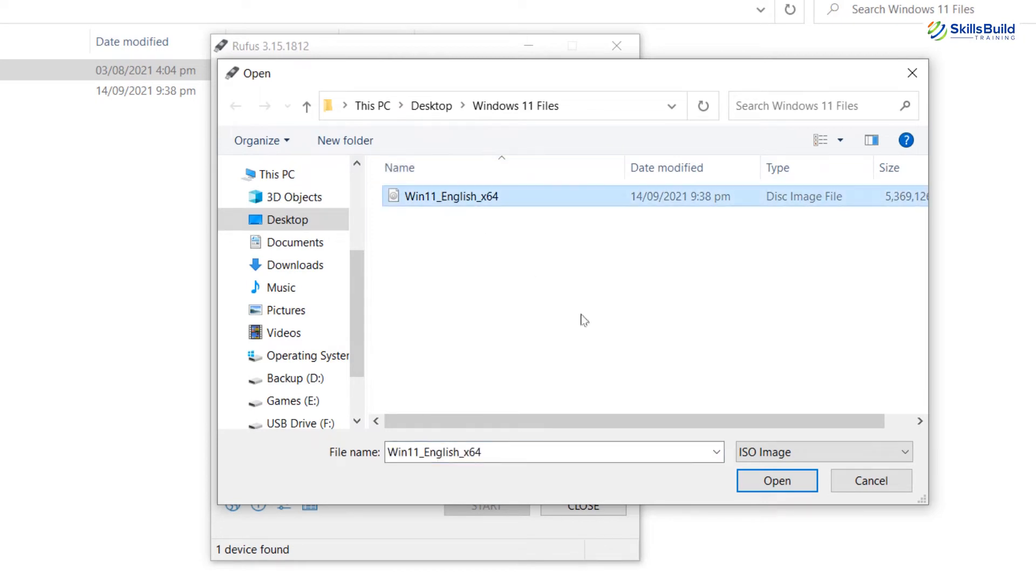
pyautogui.click(777, 480)
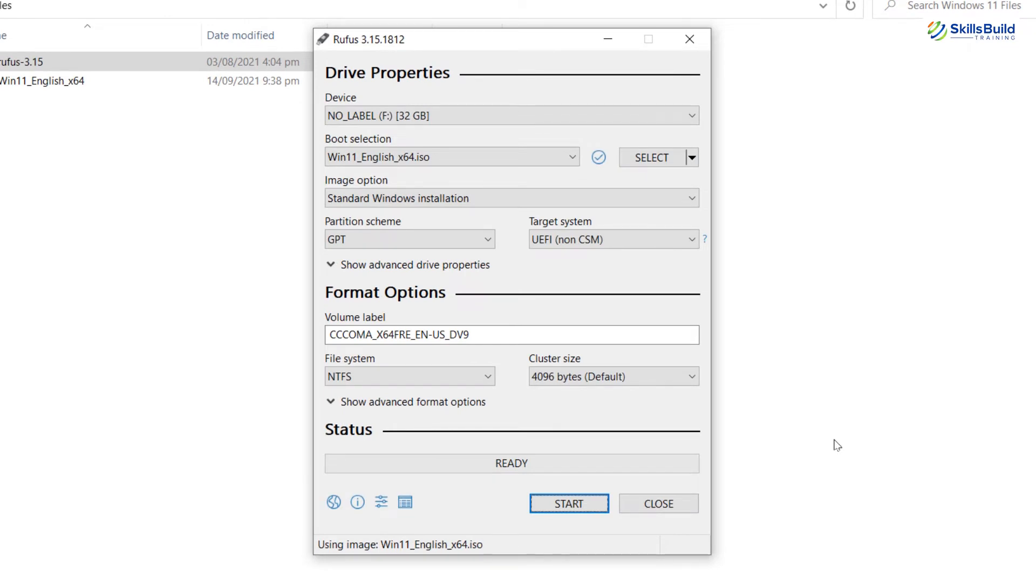
pyautogui.moveTo(568, 503)
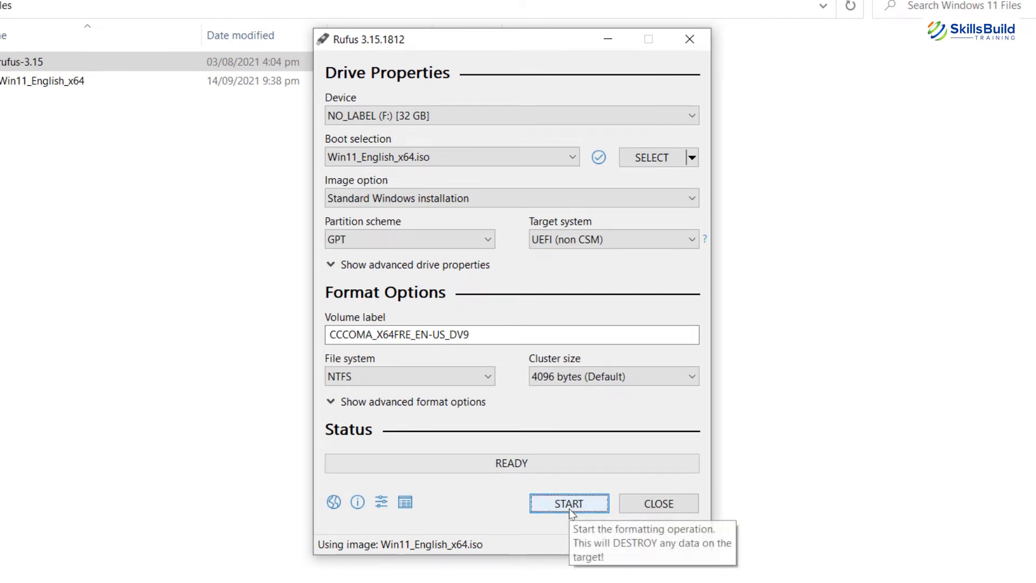
pyautogui.click(569, 503)
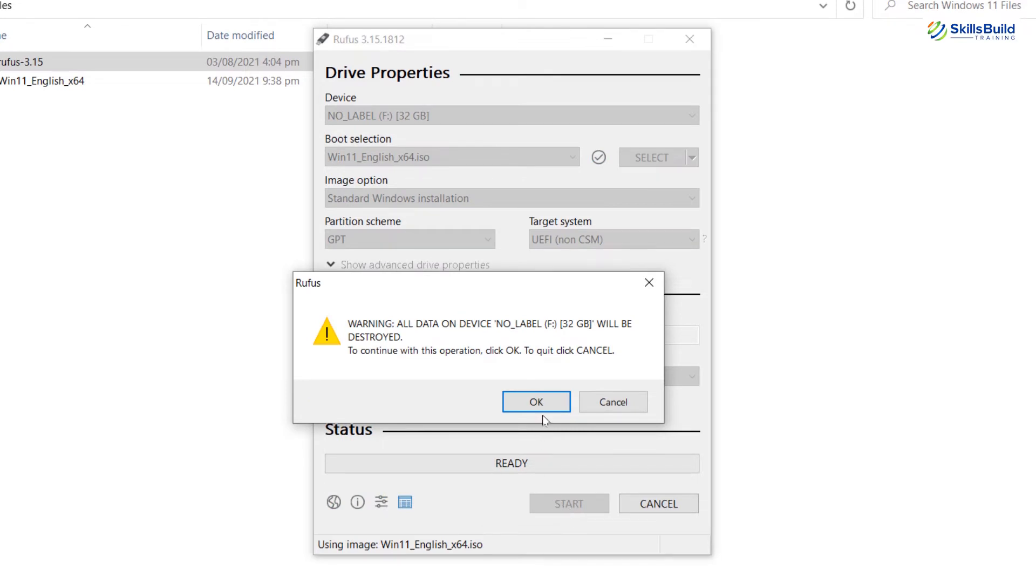
pyautogui.click(536, 401)
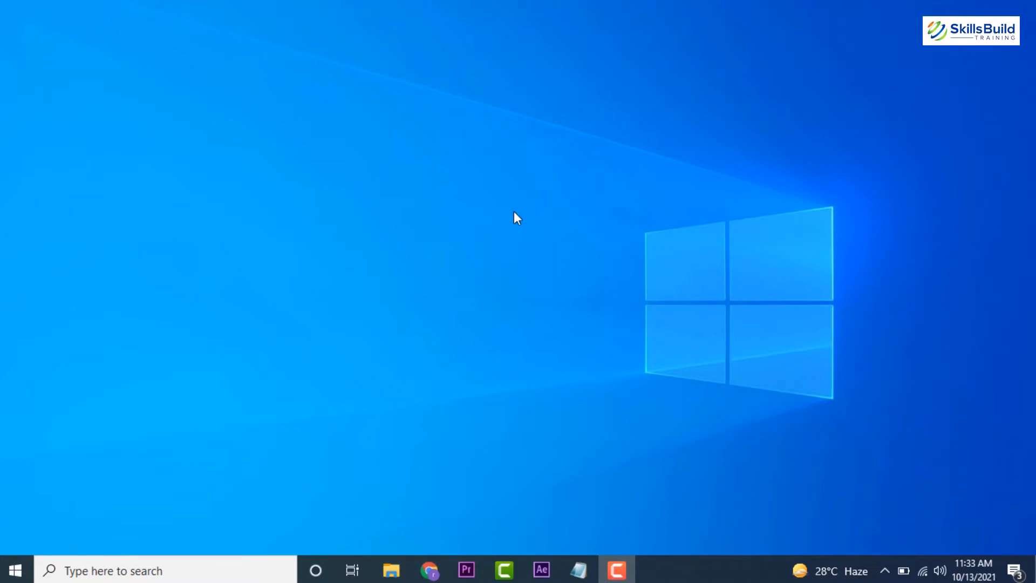
# - Restart the PC from the Start menu power options to boot from USB
pyautogui.click(14, 570)
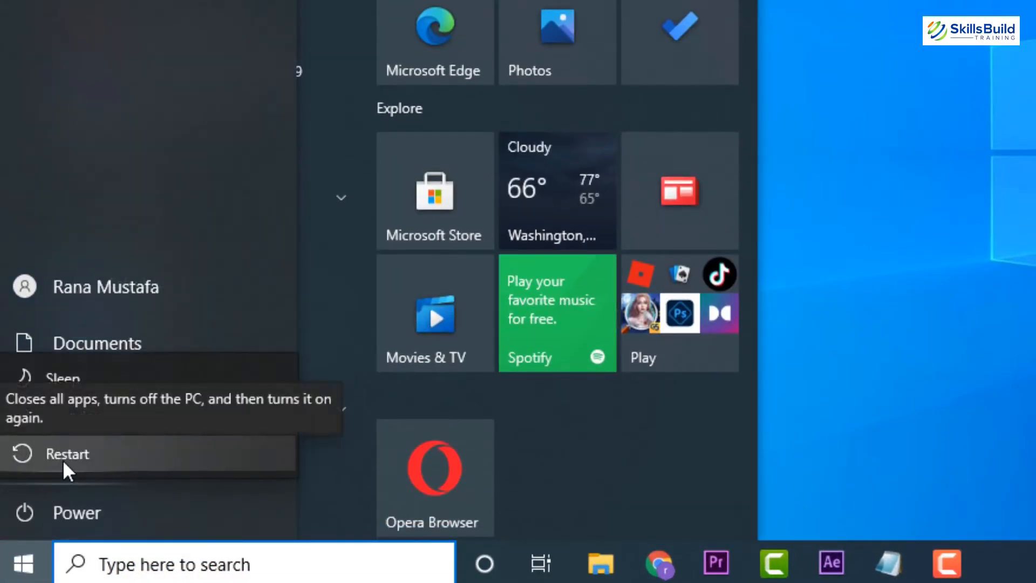
pyautogui.click(66, 454)
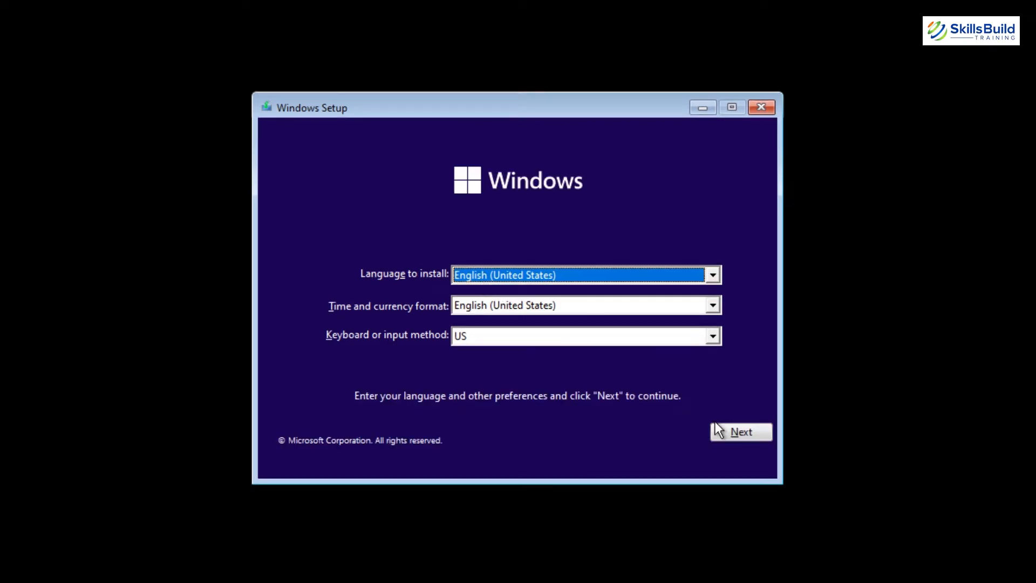
# - Accept the English setup preferences and choose Windows 11 Pro as the edition
pyautogui.click(740, 431)
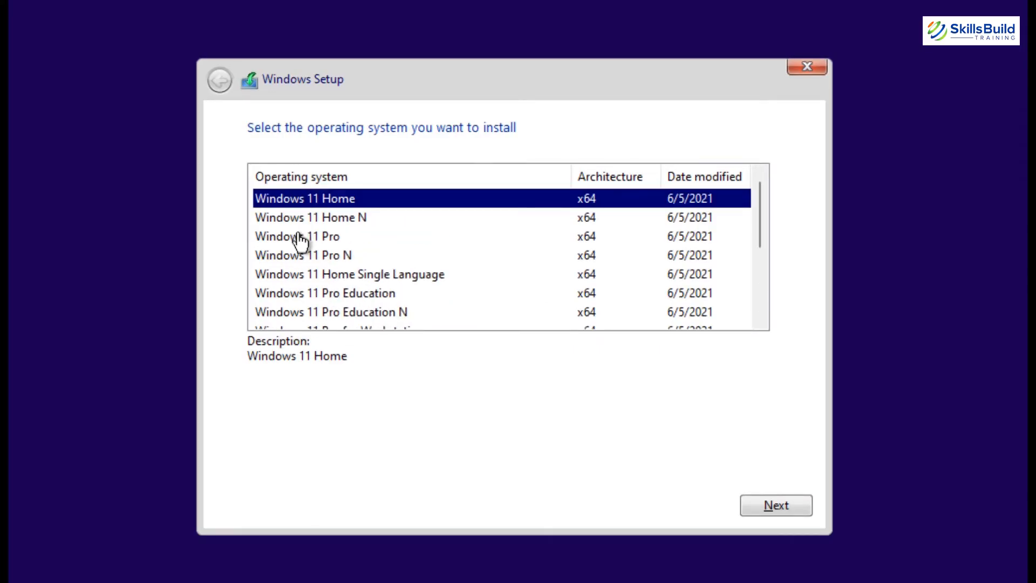
pyautogui.click(776, 506)
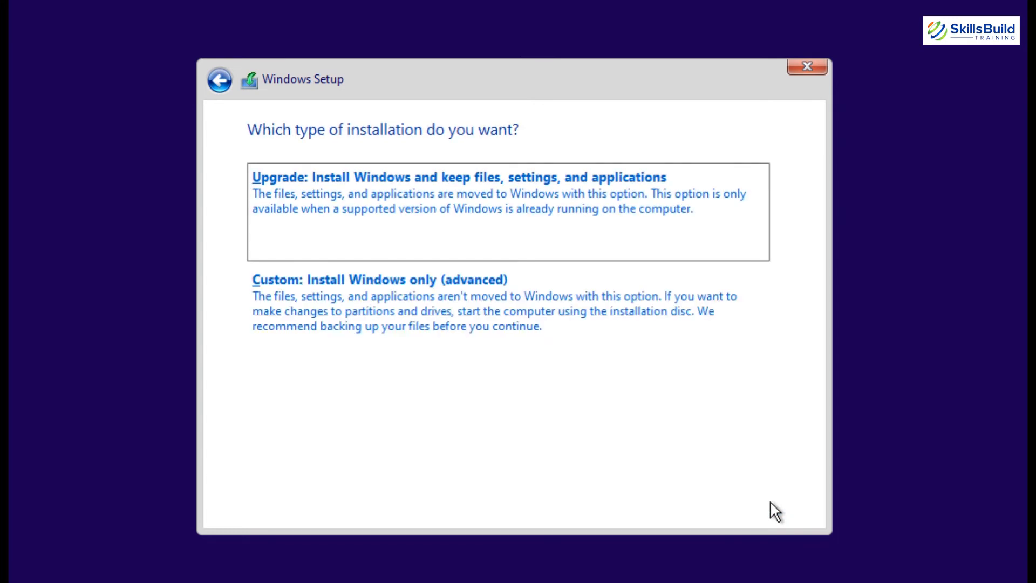
pyautogui.moveTo(765, 516)
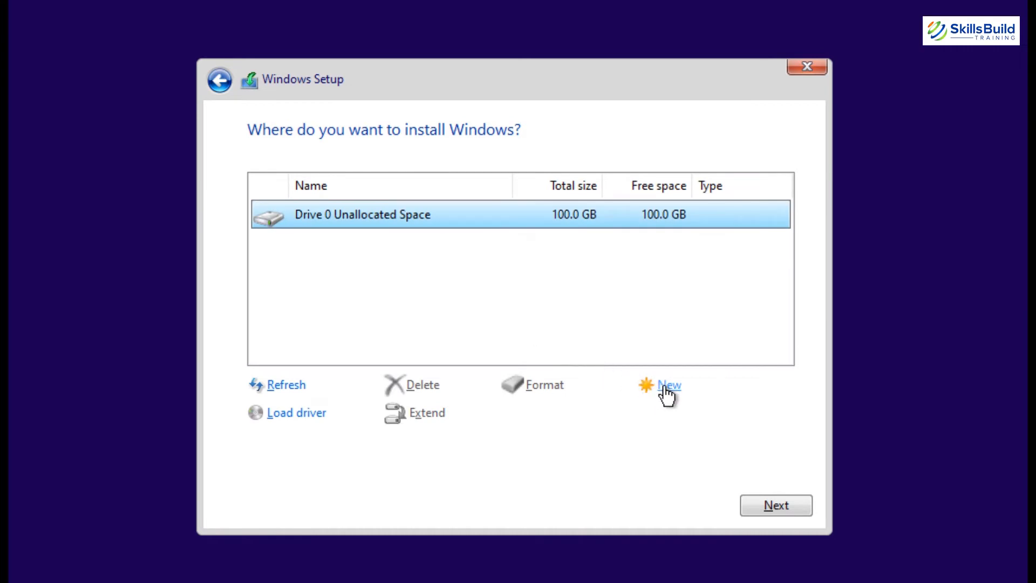
# - Create a 102400 MB partition on the empty disk, allowing extra system partitions
pyautogui.click(669, 386)
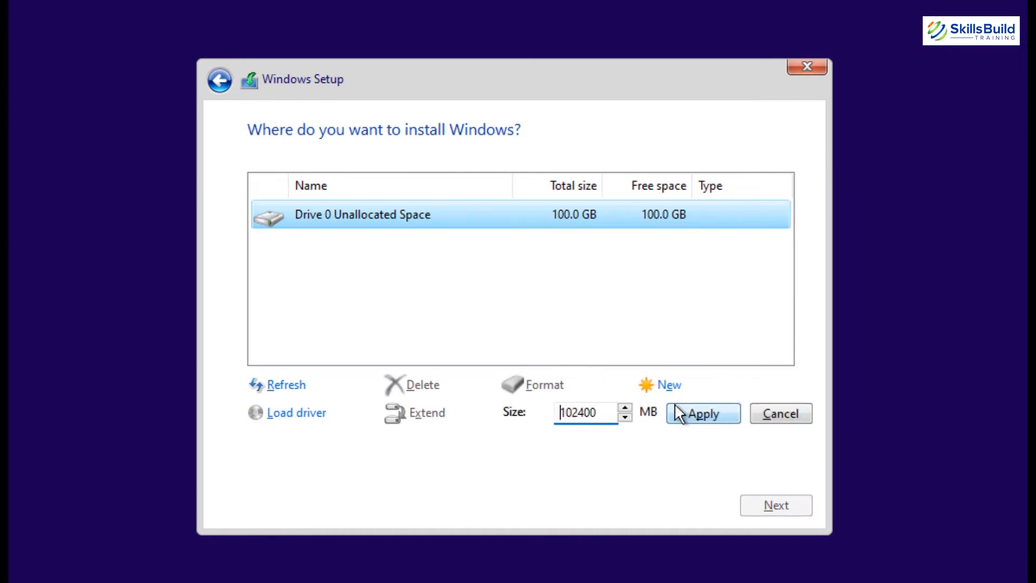
pyautogui.click(702, 413)
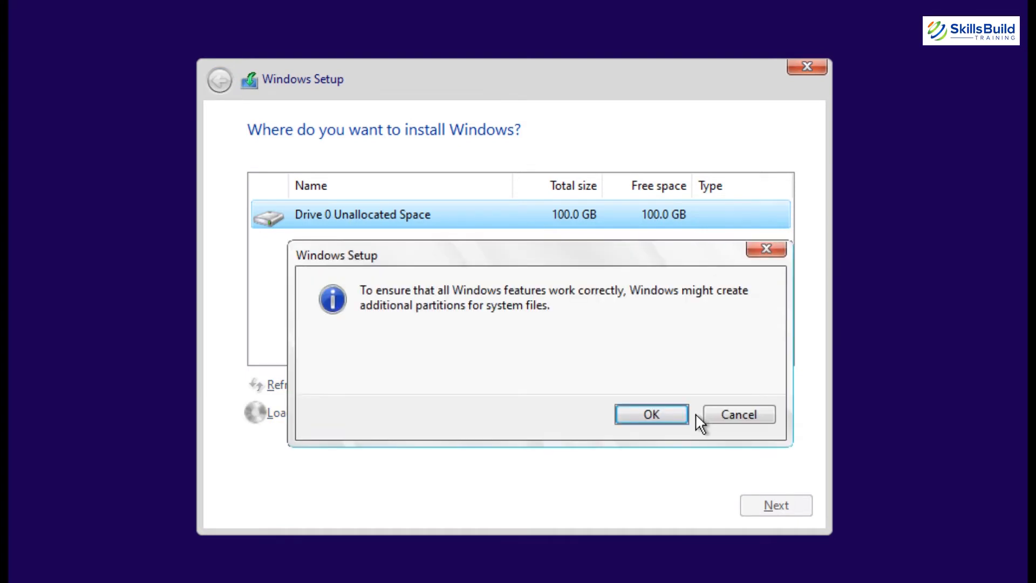
pyautogui.click(650, 415)
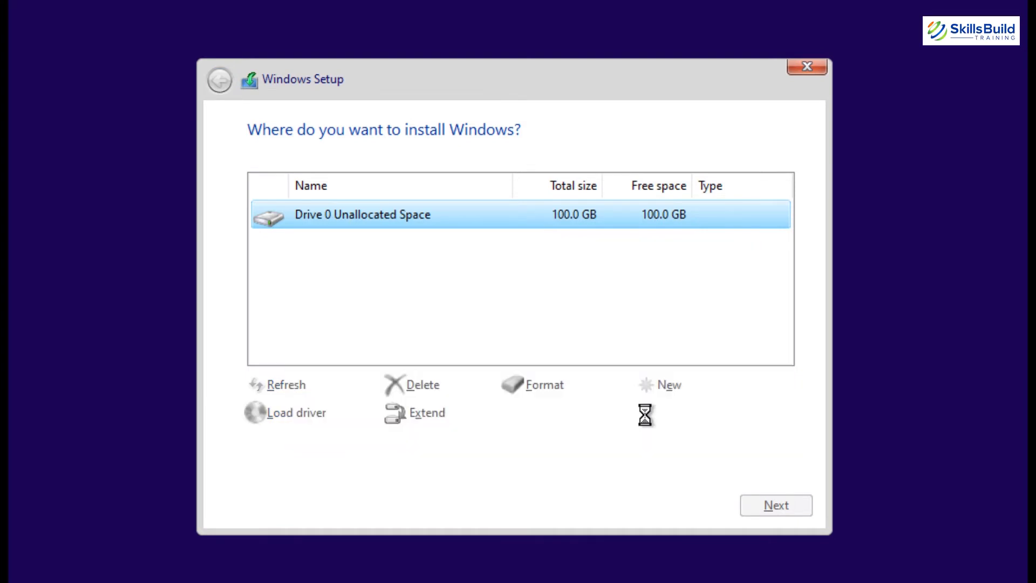
# - Format the 99.9 GB primary partition and install Windows onto it
pyautogui.click(669, 385)
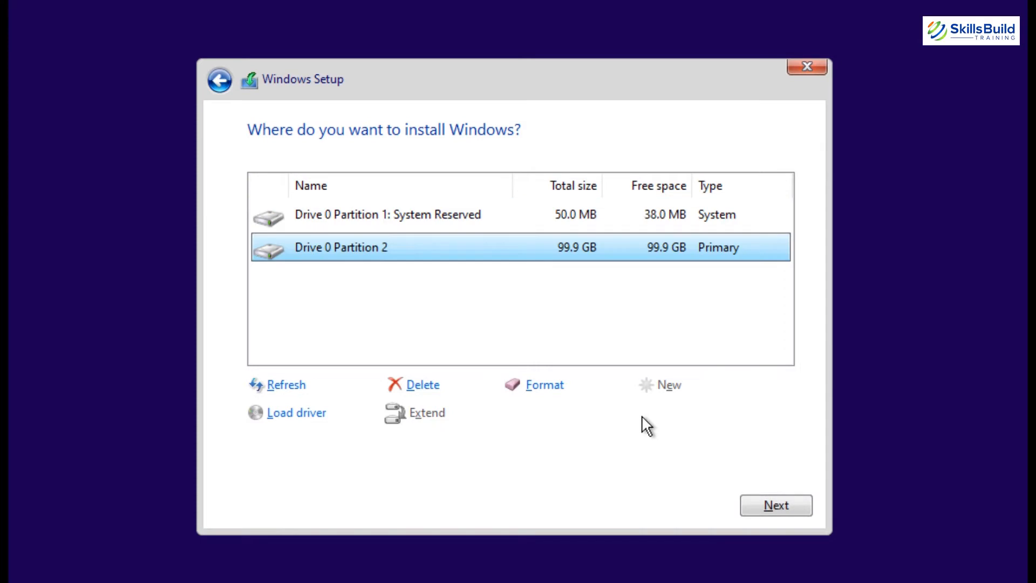
pyautogui.click(543, 385)
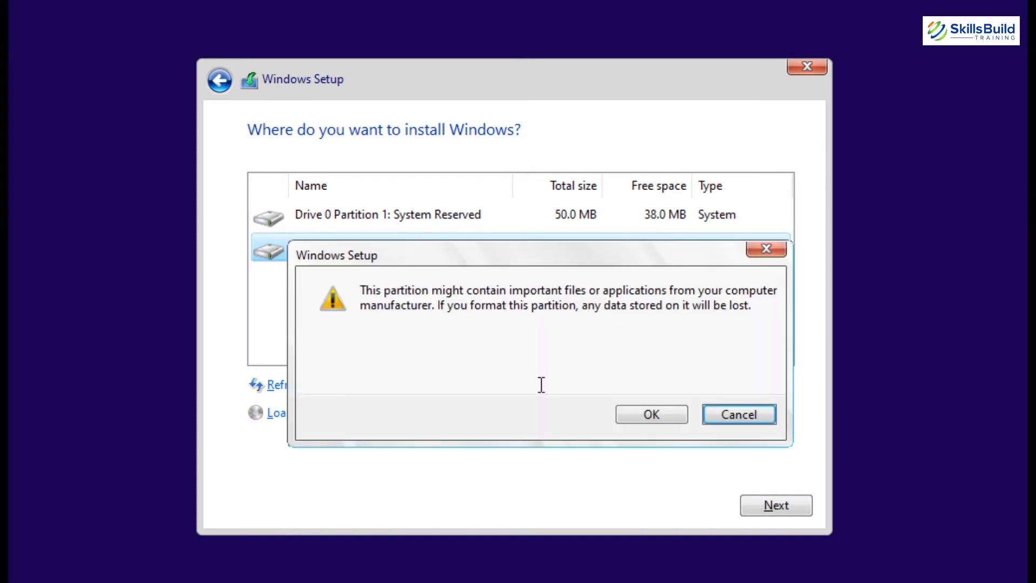
pyautogui.click(651, 414)
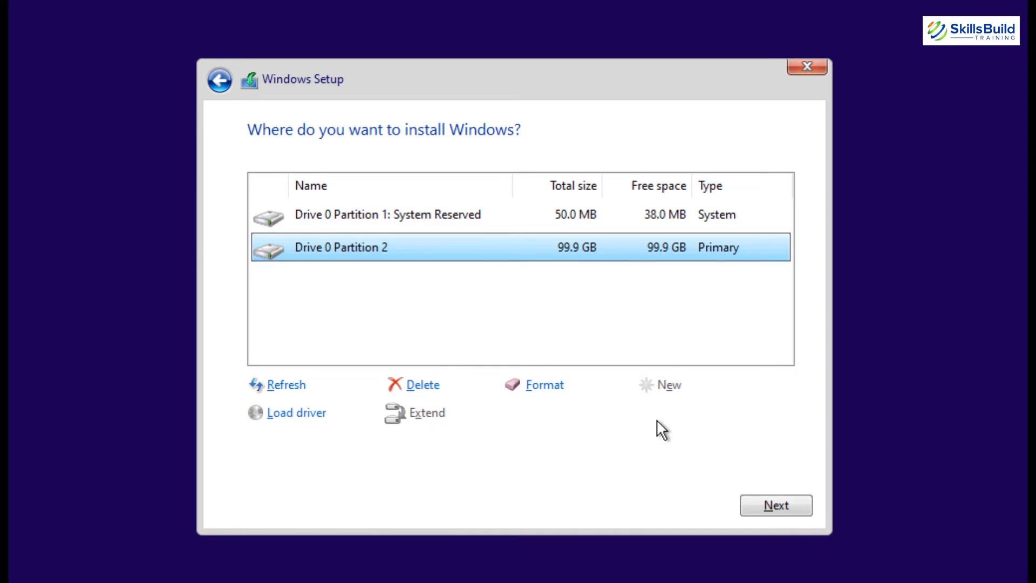
pyautogui.click(775, 505)
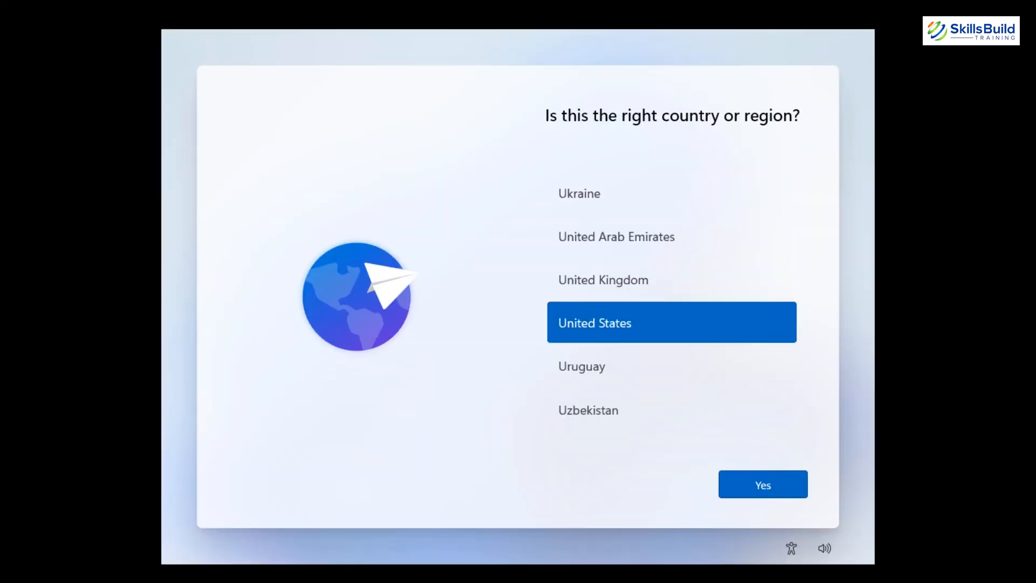
# - Confirm United States region and US keyboard, then create a Windows Hello sign-in PIN
pyautogui.click(763, 484)
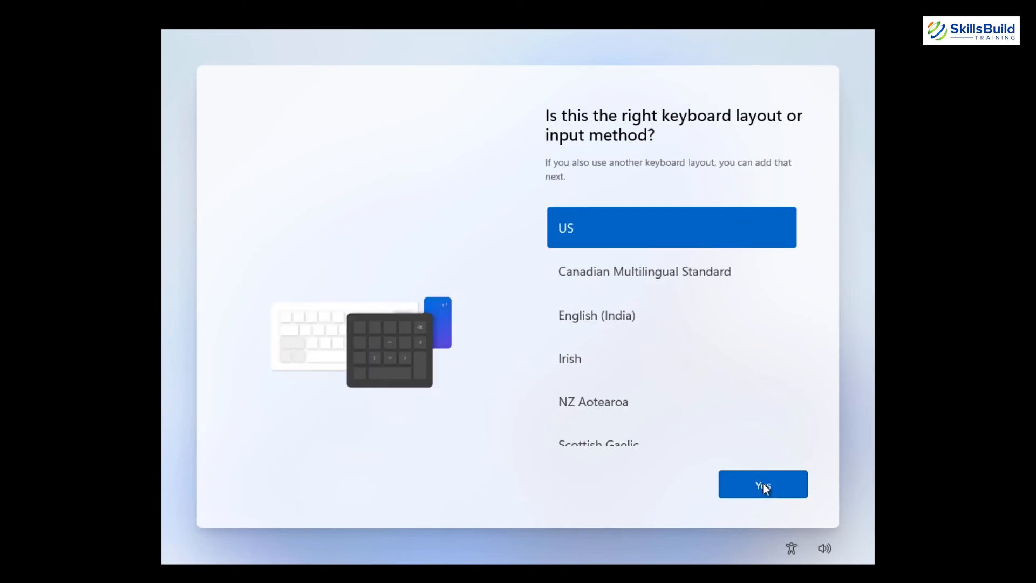
pyautogui.click(762, 485)
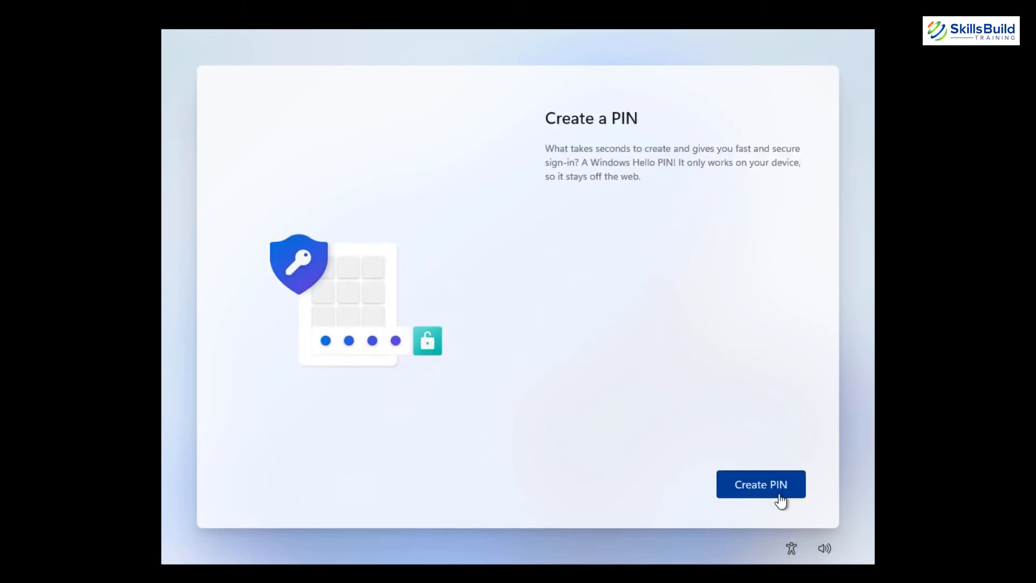
pyautogui.click(760, 484)
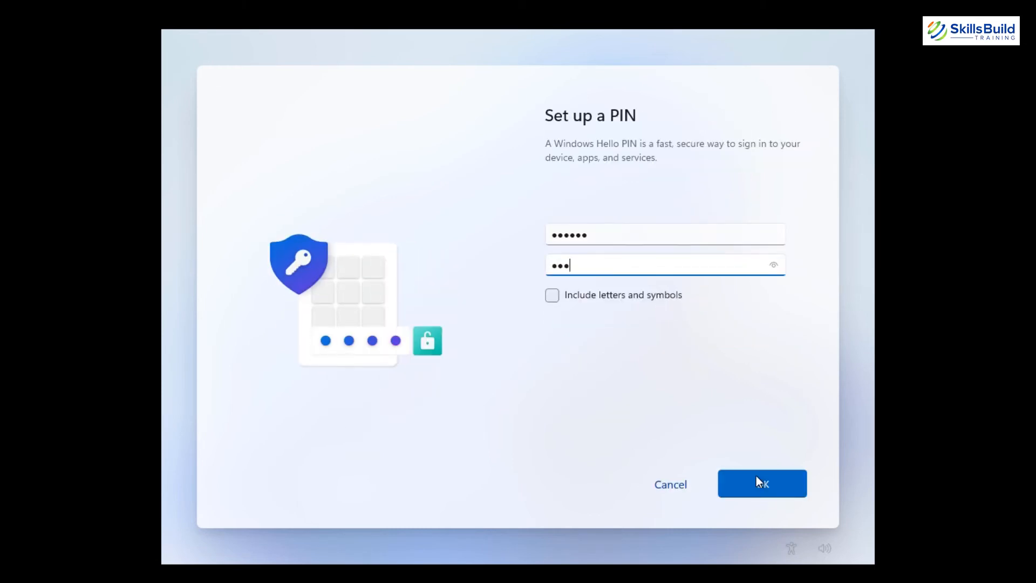
pyautogui.click(762, 483)
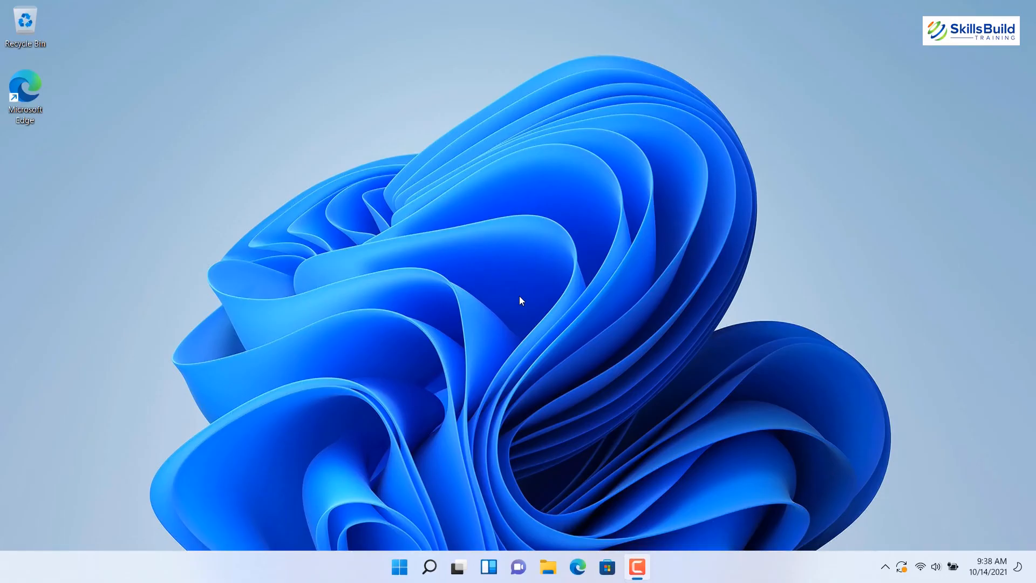
# - Check Settings activation details showing Windows 11 Pro 21H2 Active, then close Settings
pyautogui.write('setting')
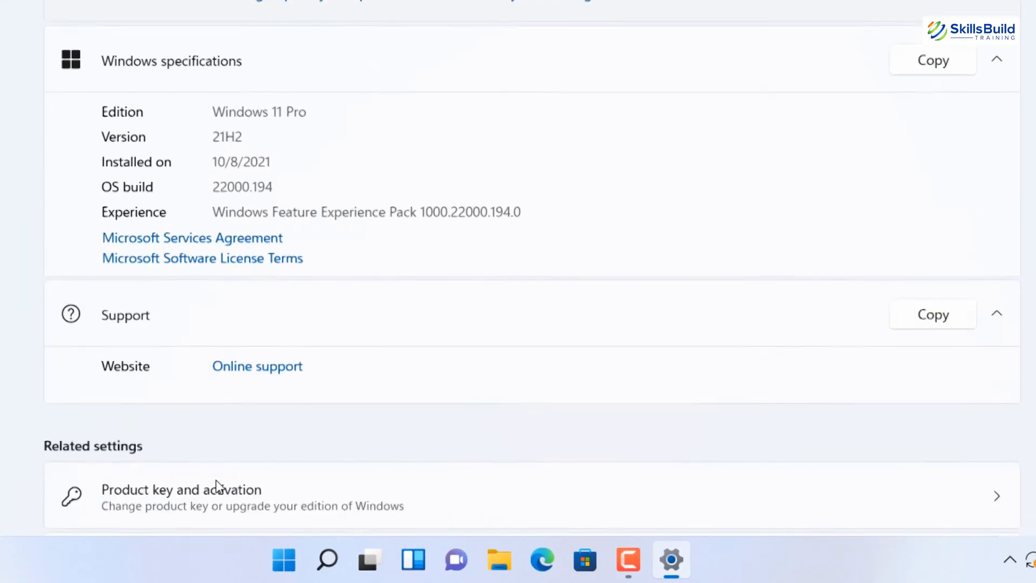
pyautogui.click(182, 496)
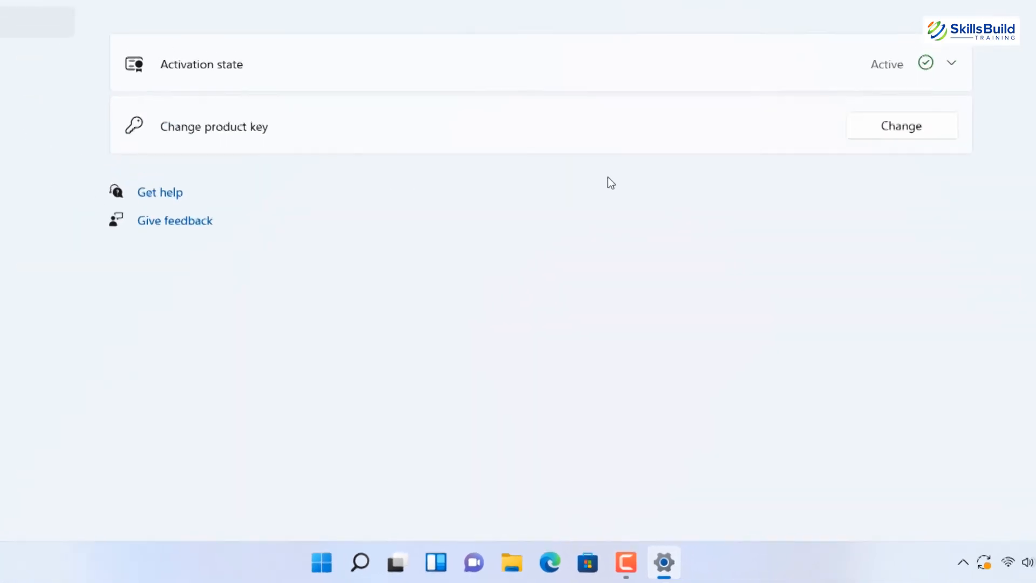
pyautogui.click(952, 64)
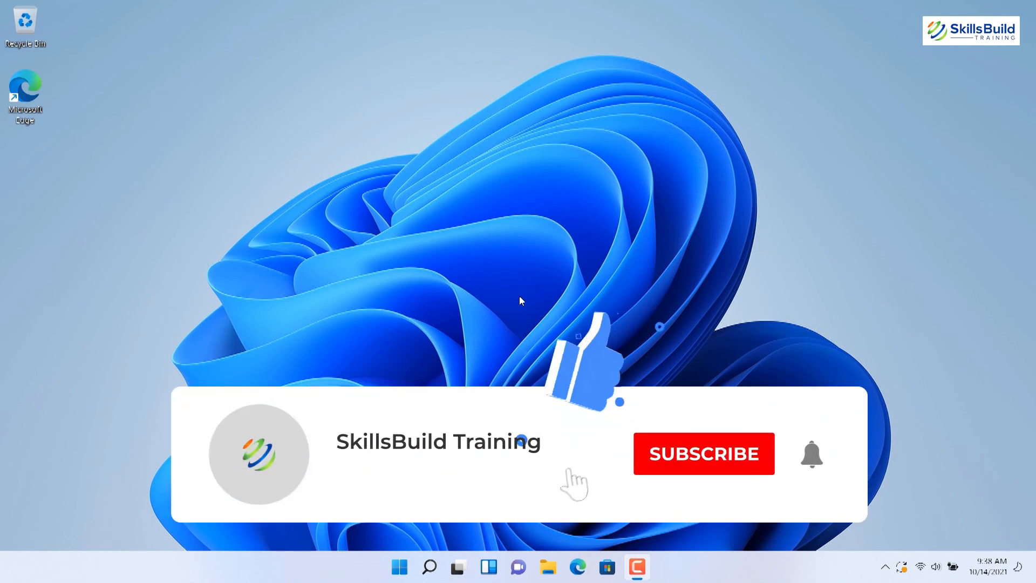
pyautogui.click(704, 453)
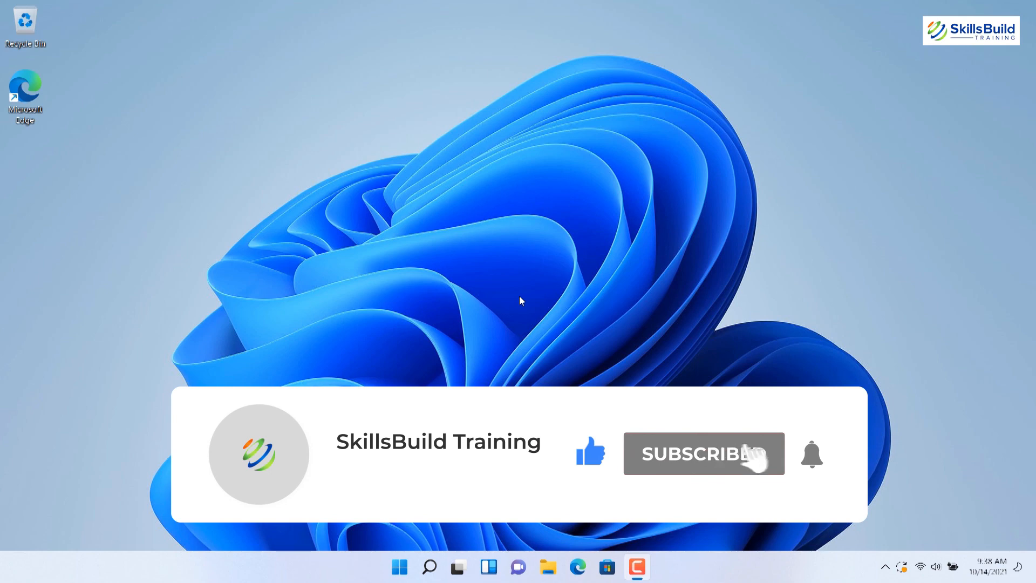